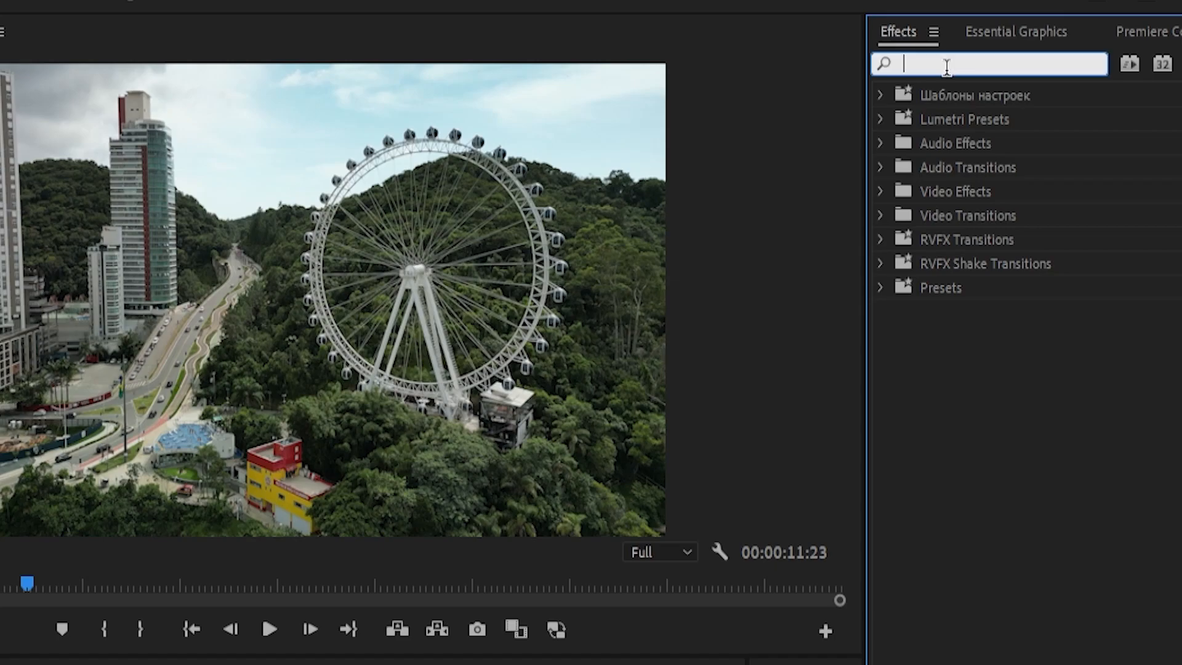
# Search 'transform' in Effects to find the Transform effect for the drone clip
pyautogui.write('transform')
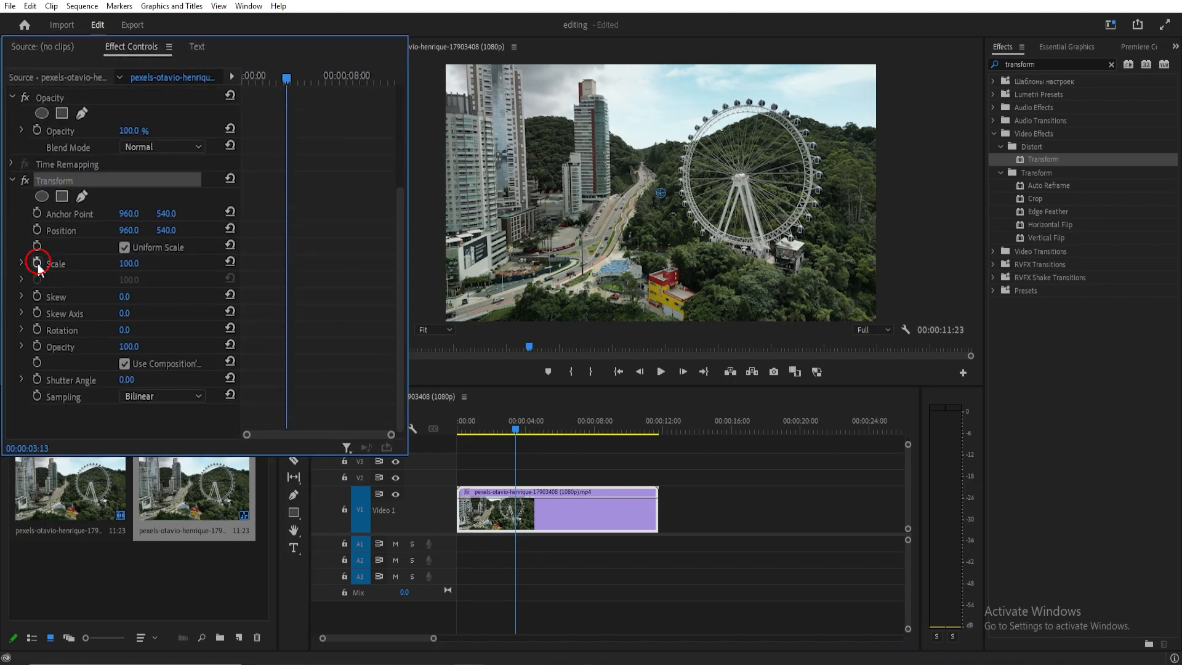
# Keyframe Scale to 156 and Position to 724, 674, then preview the zoom-in
pyautogui.click(37, 230)
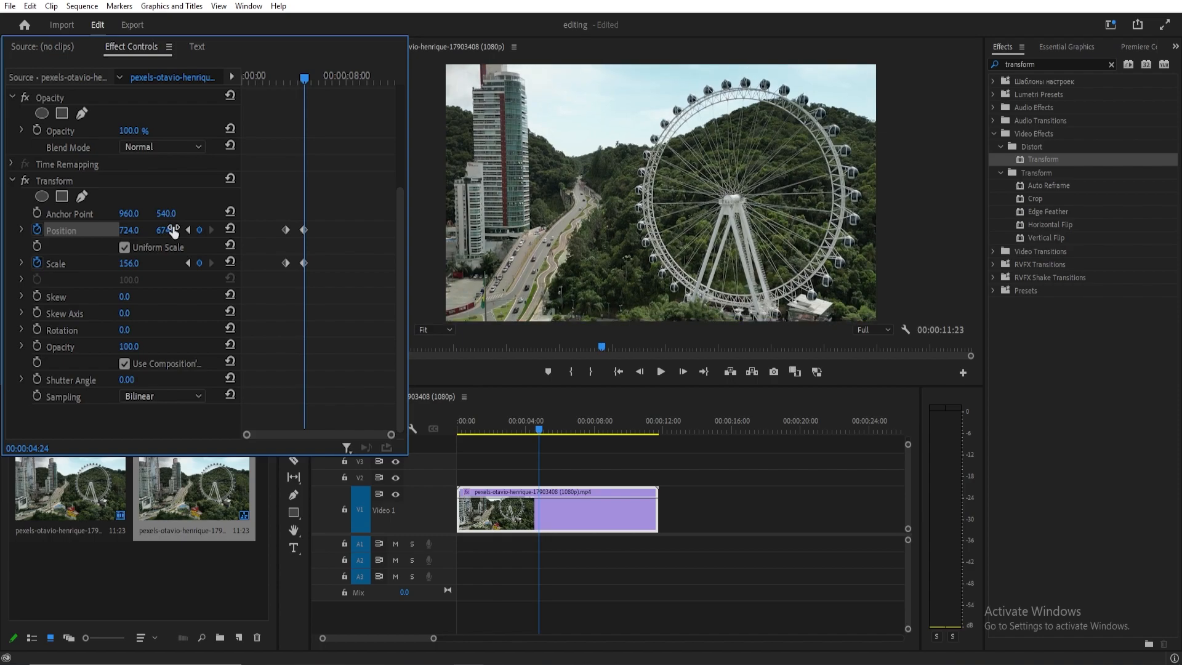
pyautogui.click(660, 370)
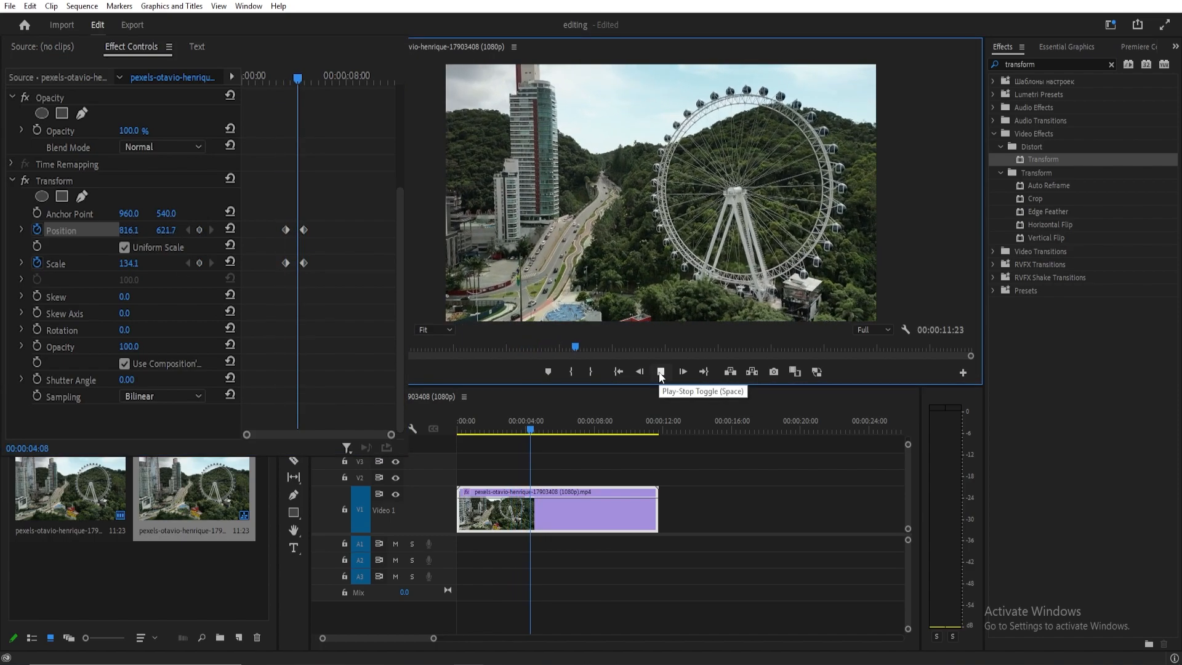
pyautogui.click(659, 371)
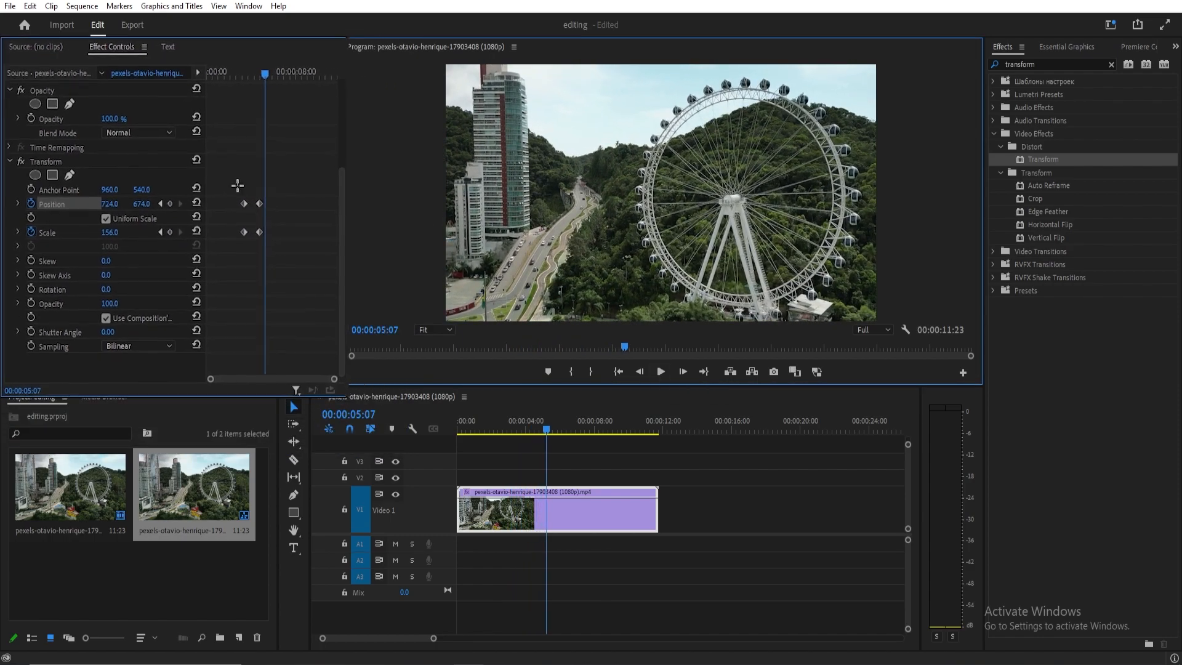
# Apply Ease In / Ease Out temporal interpolation to the Scale and Position keyframes
pyautogui.rightClick(238, 203)
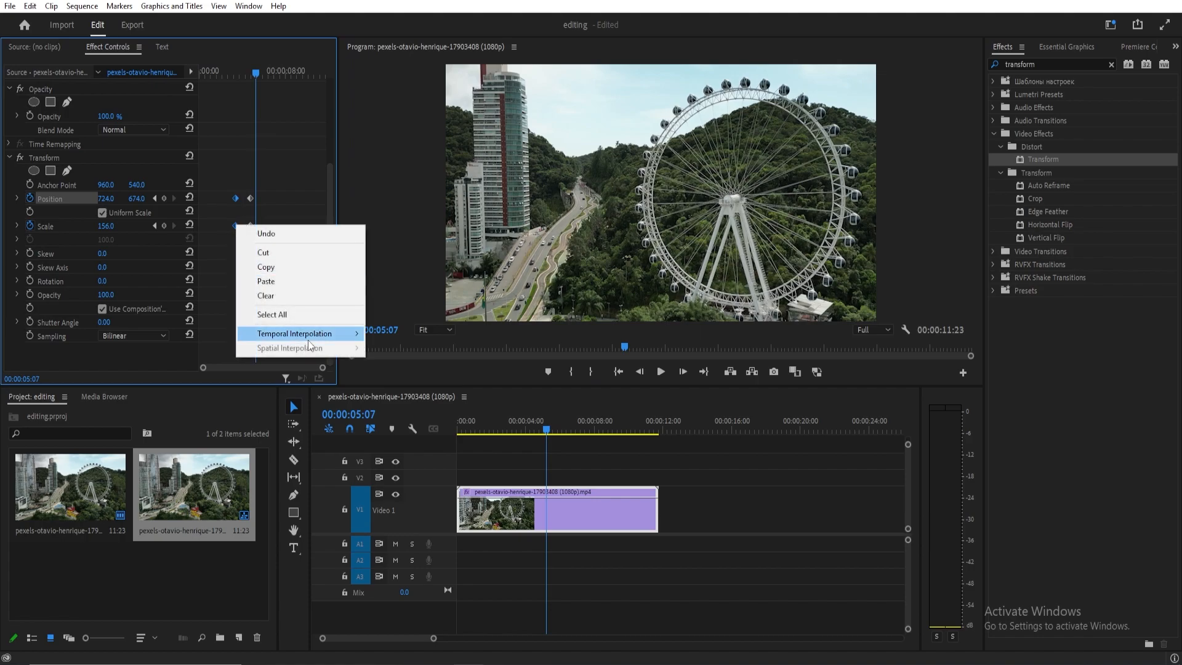
pyautogui.click(294, 334)
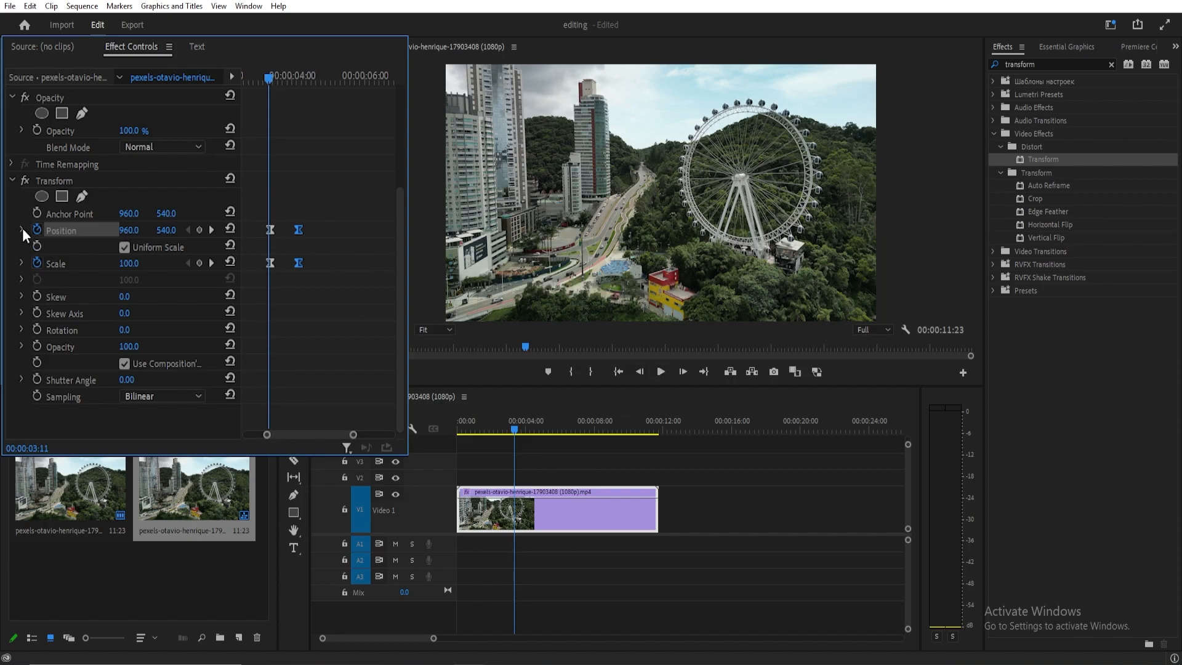
# Stretch the Bezier handles on the Position and Scale velocity curves for stronger easing
pyautogui.click(22, 230)
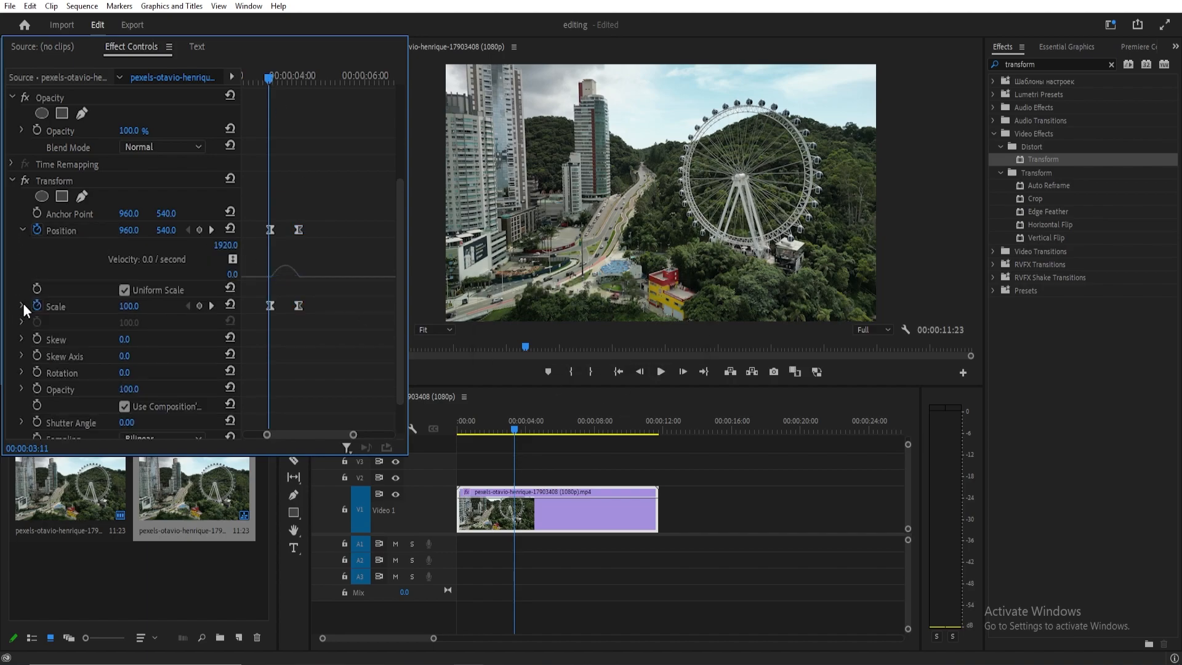
pyautogui.click(22, 306)
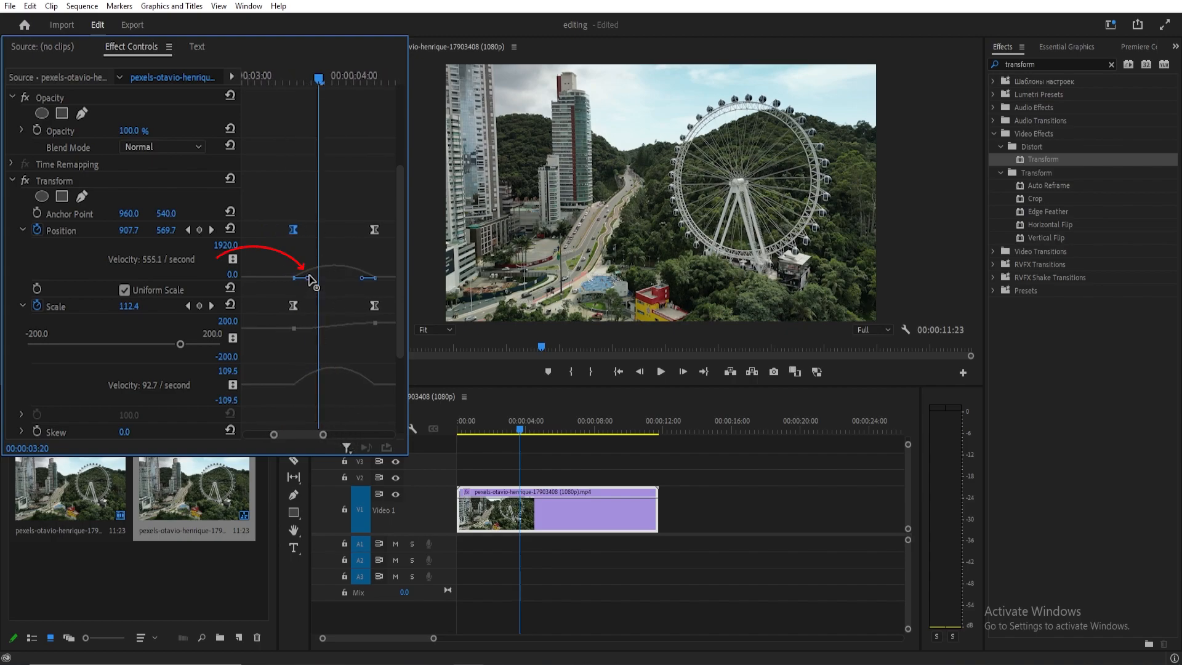
pyautogui.moveTo(292, 277); pyautogui.dragTo(296, 278)
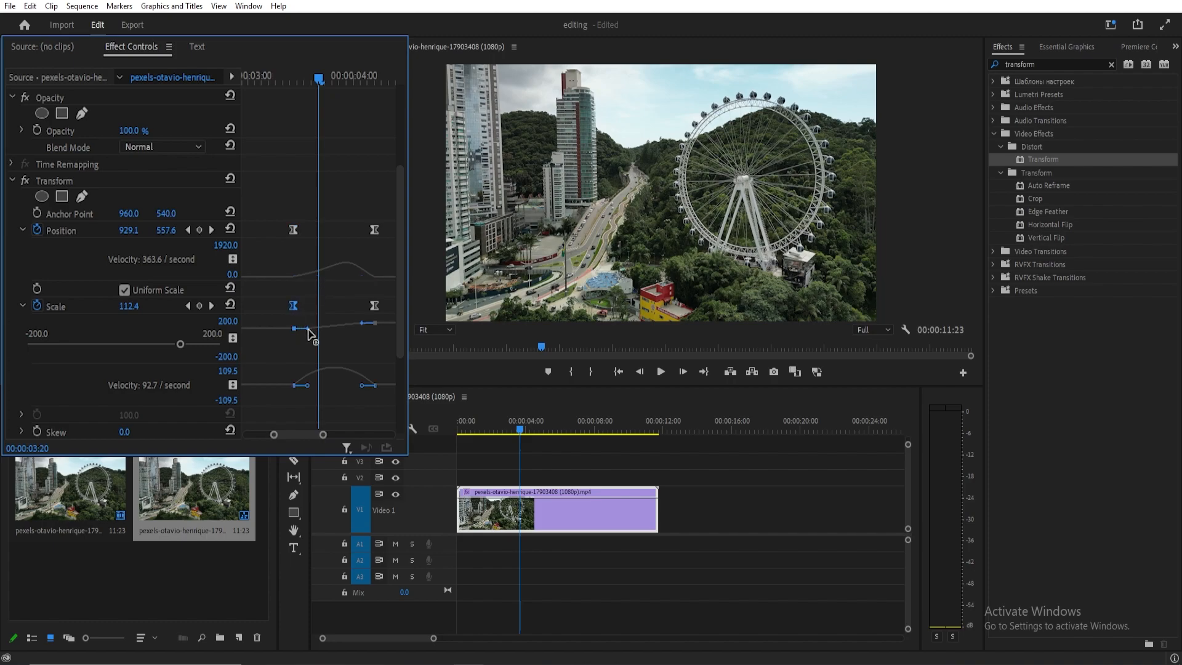
pyautogui.moveTo(293, 327); pyautogui.dragTo(315, 331)
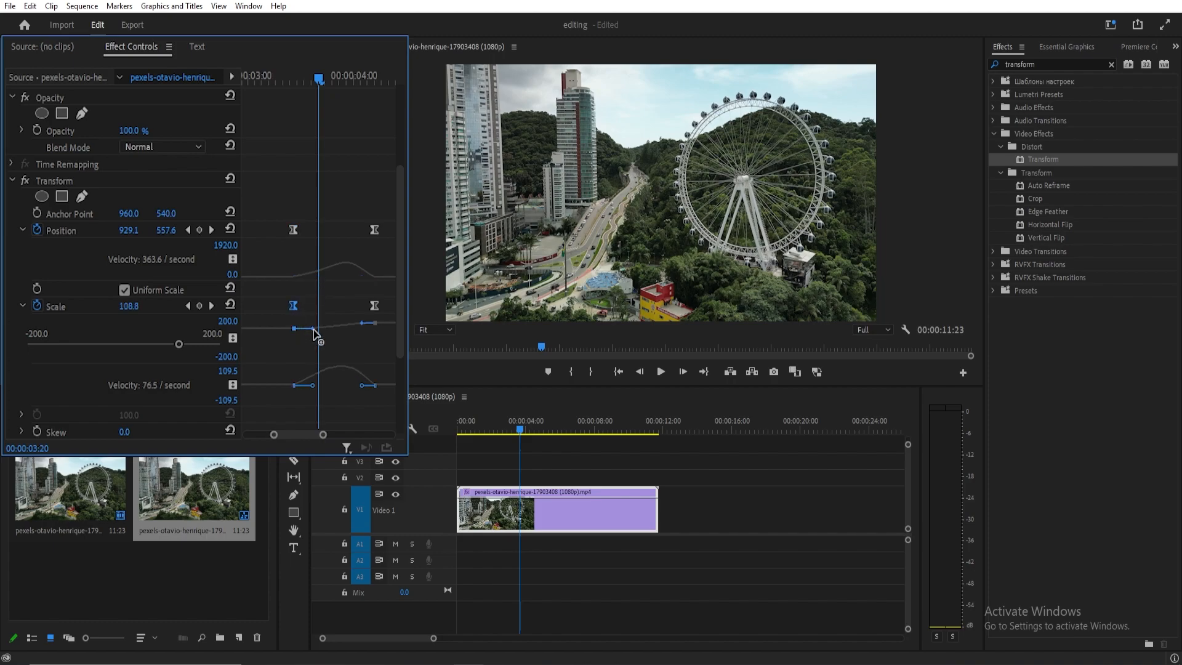
pyautogui.moveTo(293, 329); pyautogui.dragTo(293, 333)
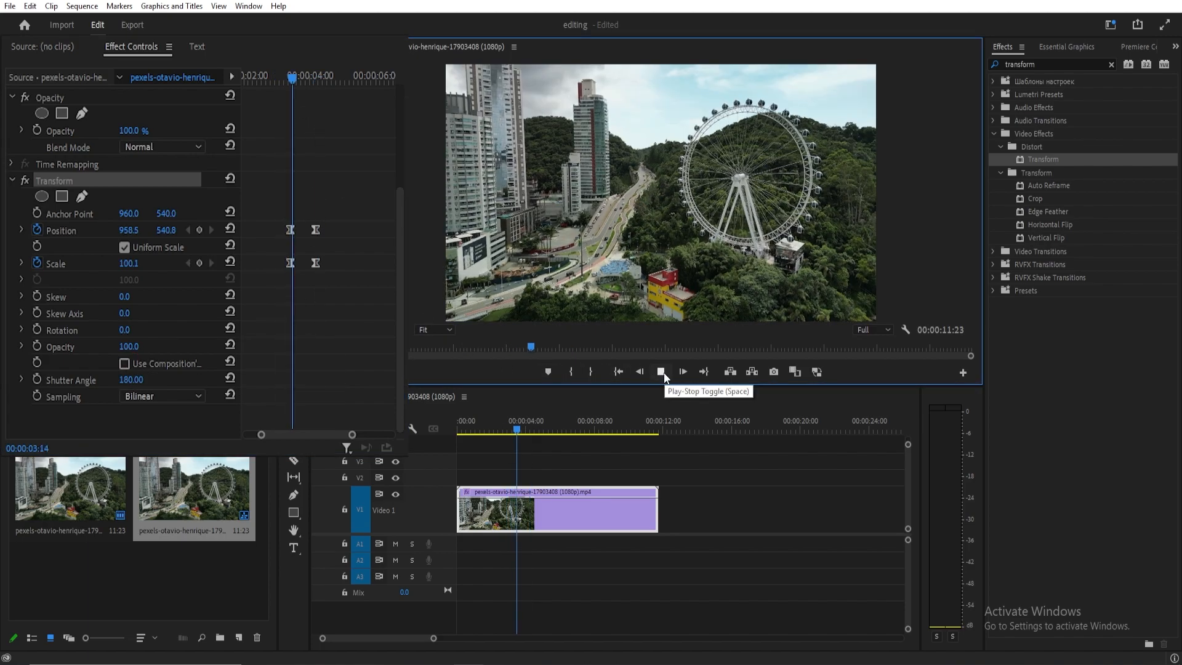
# Set the Transform shutter angle to 360 and preview the motion-blurred zoom
pyautogui.click(661, 370)
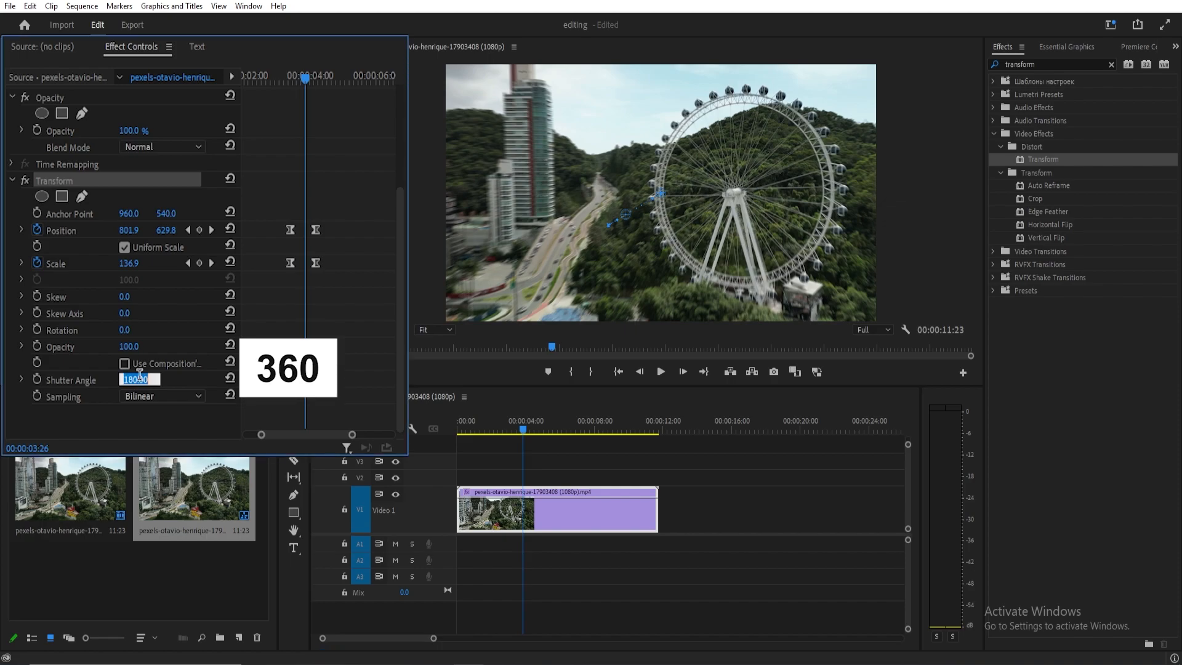
pyautogui.write('360')
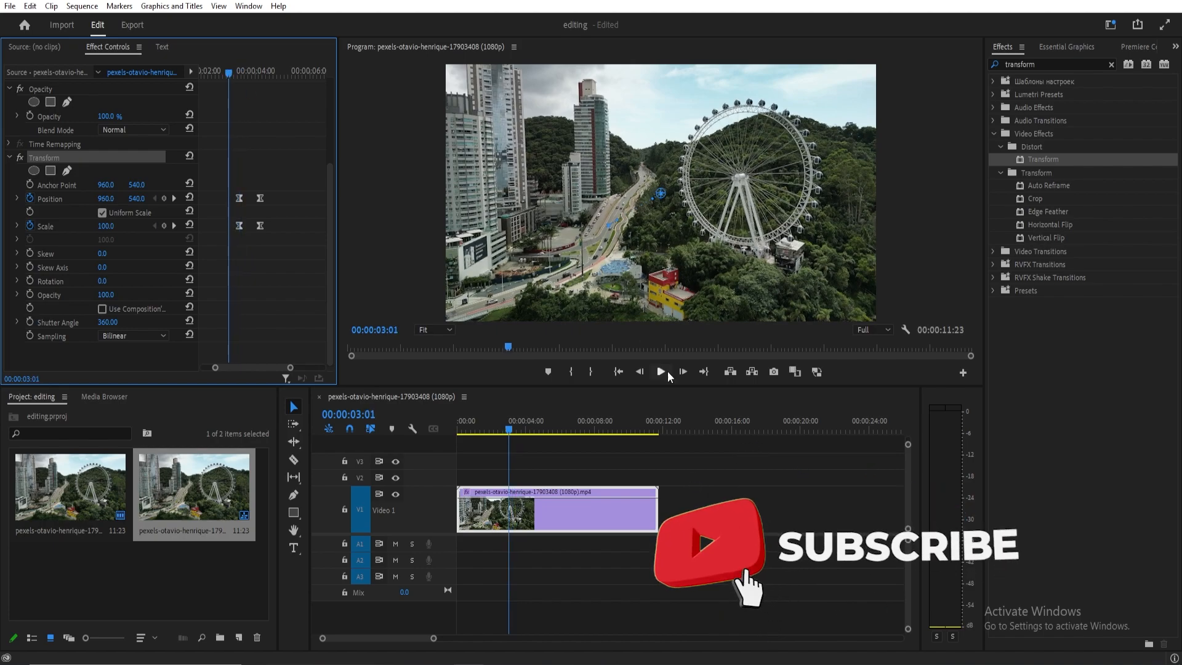
pyautogui.click(661, 370)
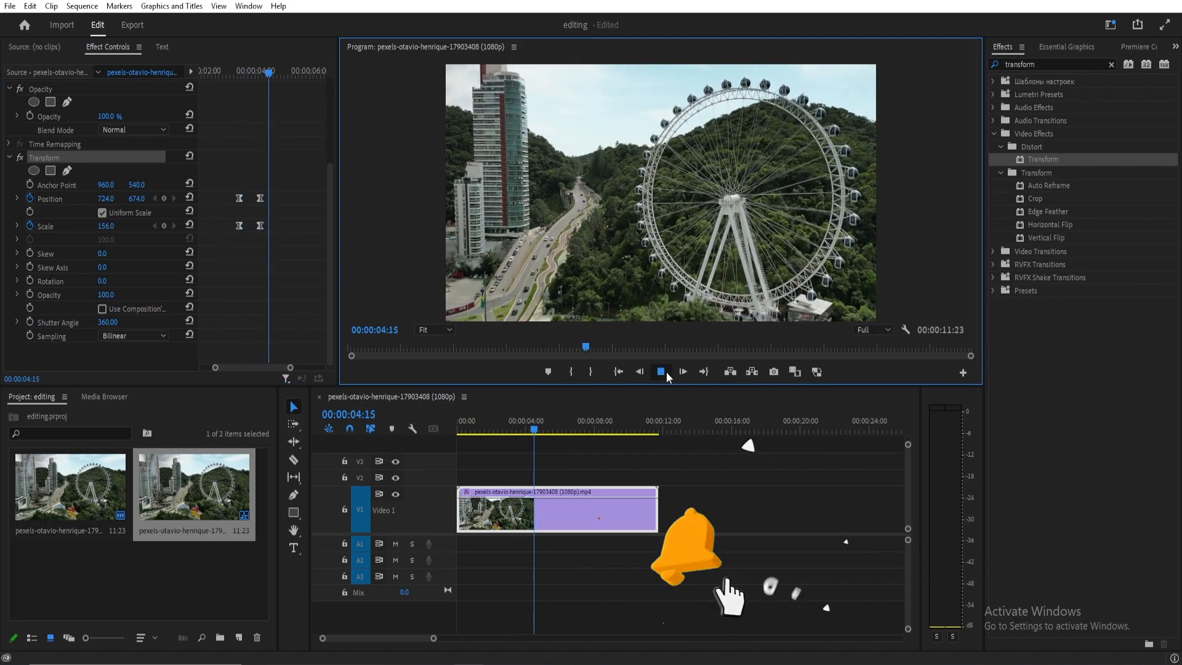
pyautogui.click(661, 371)
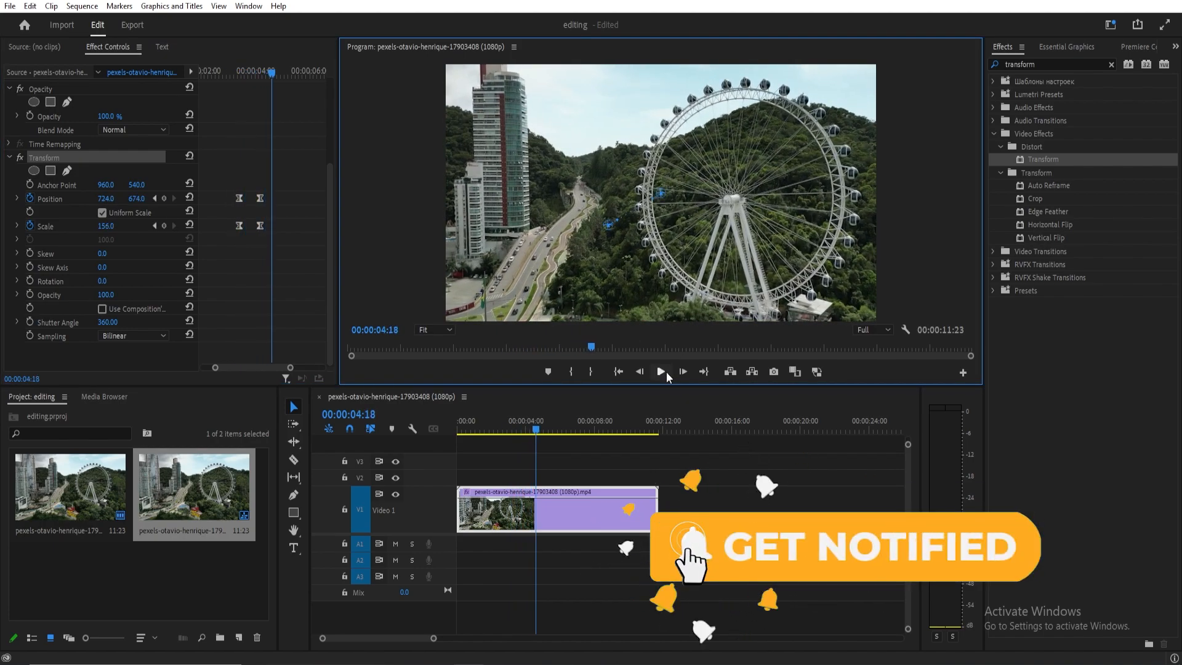